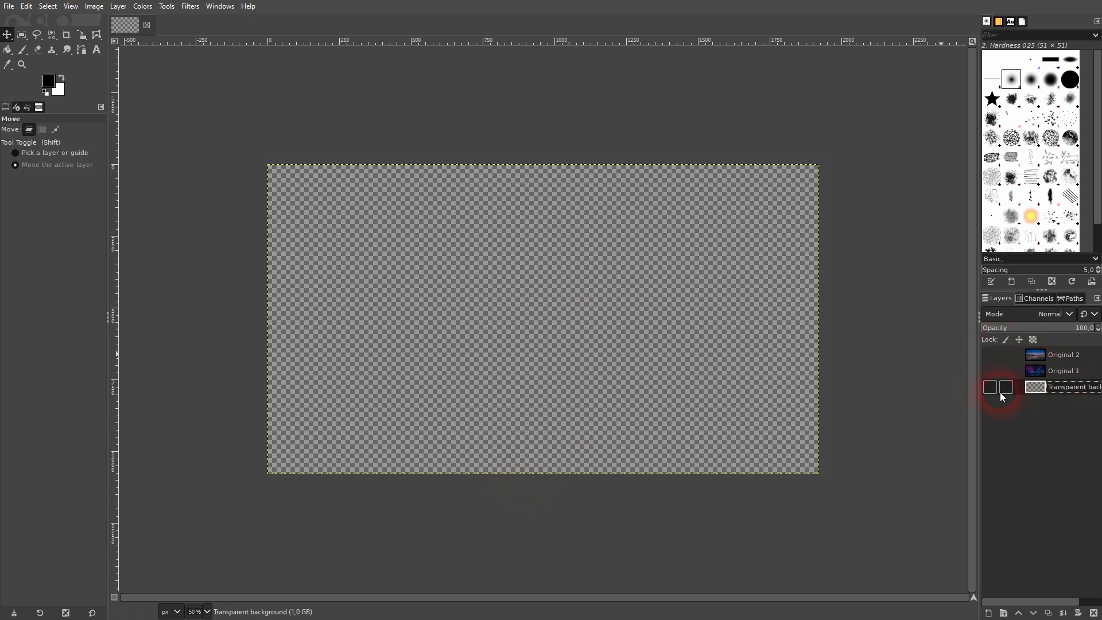
Show the transparent background layer and pick the Gradient tool with default black and white colours
{"action": "left_click", "coordinate": [989, 387]}
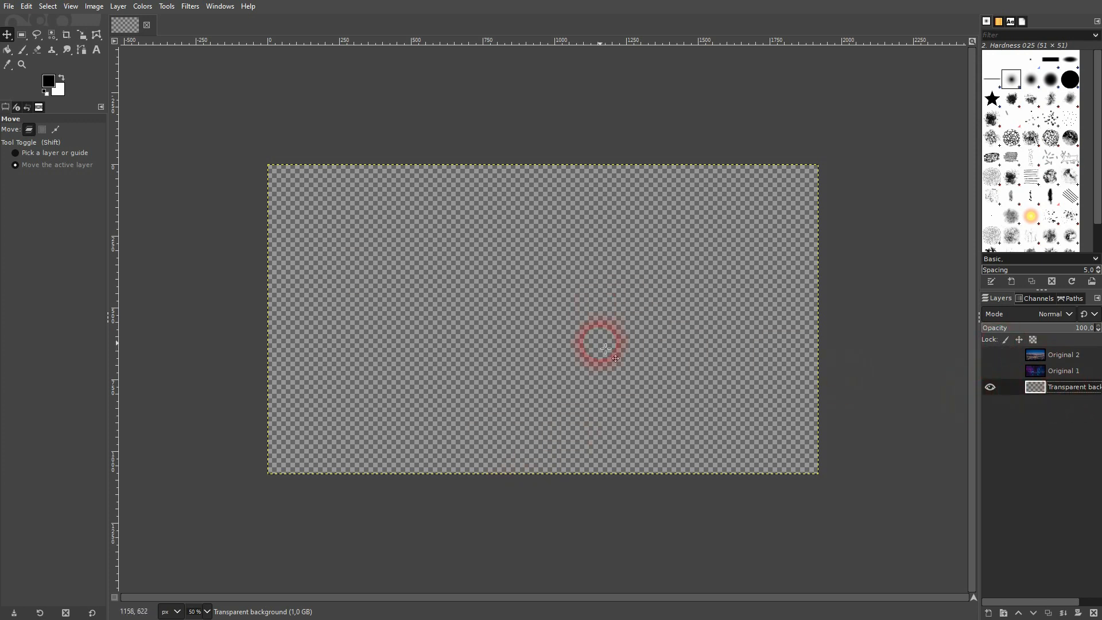
{"action": "left_click", "coordinate": [8, 50]}
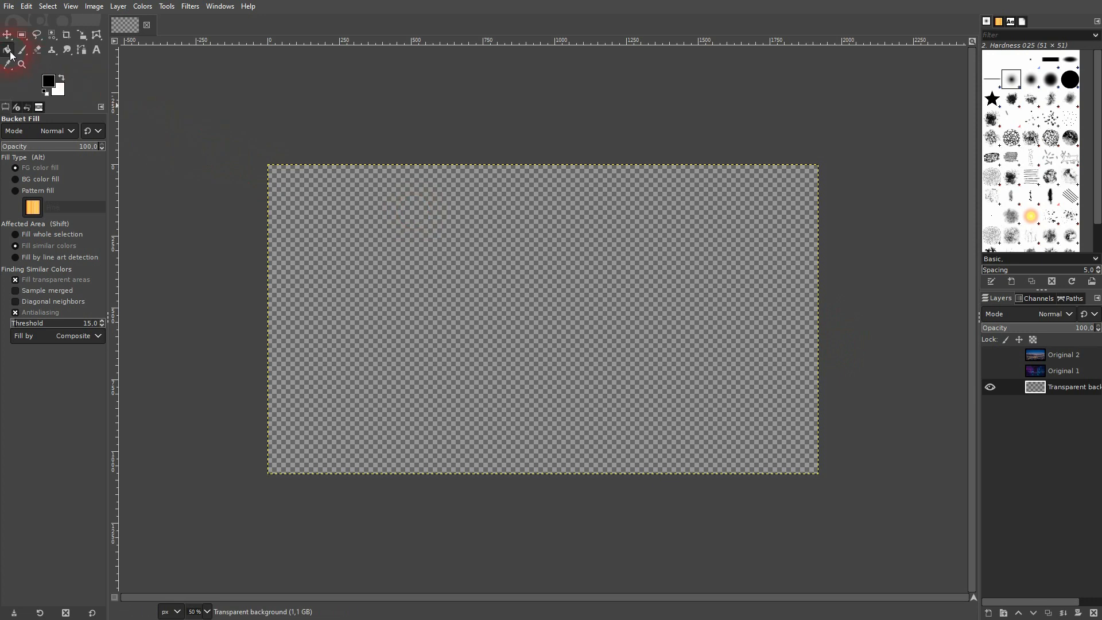
{"action": "left_click", "coordinate": [8, 50]}
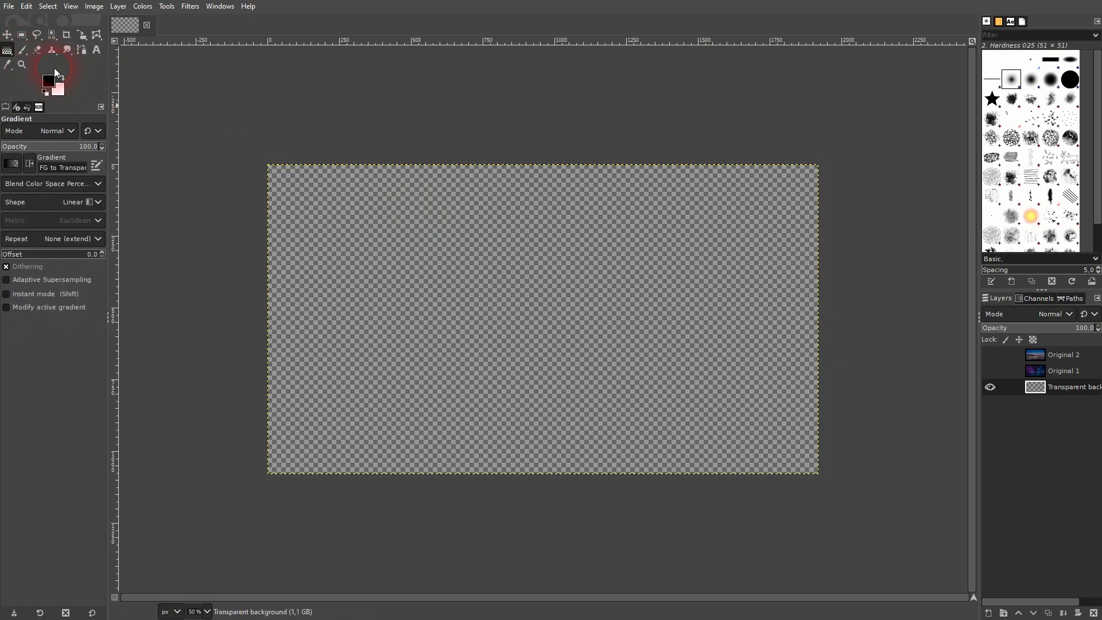
{"action": "left_click", "coordinate": [12, 164]}
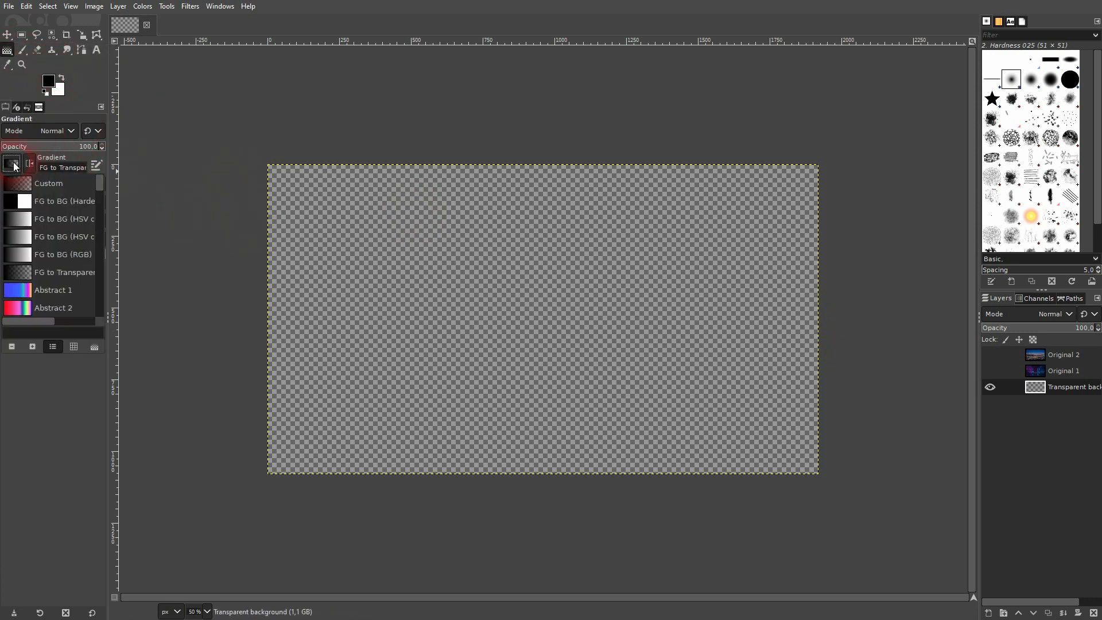
{"action": "left_click", "coordinate": [64, 200]}
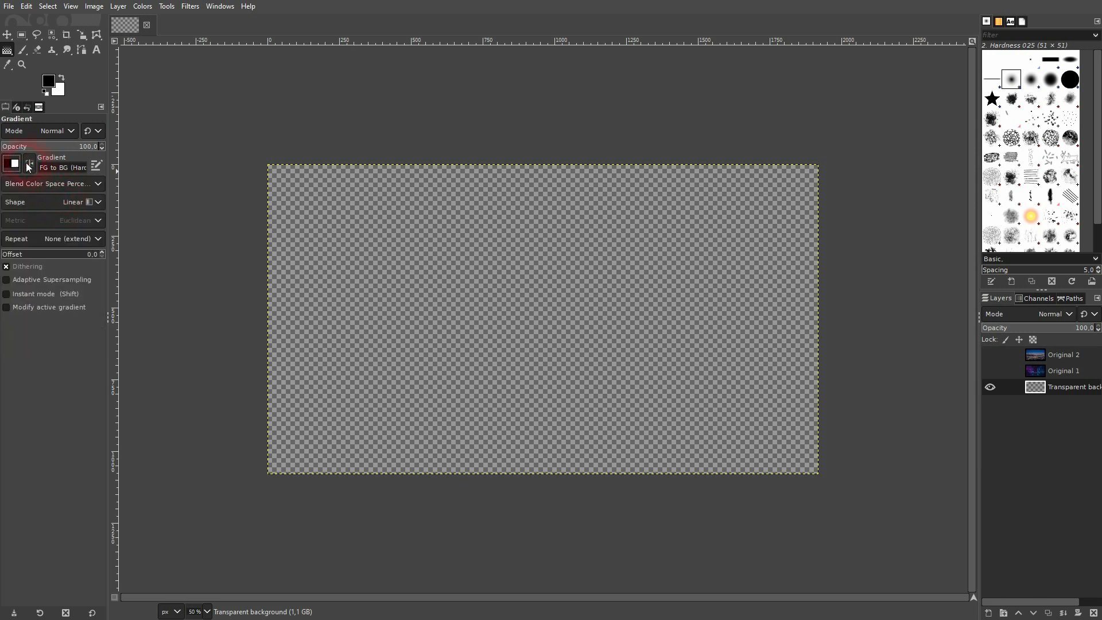
{"action": "left_click", "coordinate": [12, 163]}
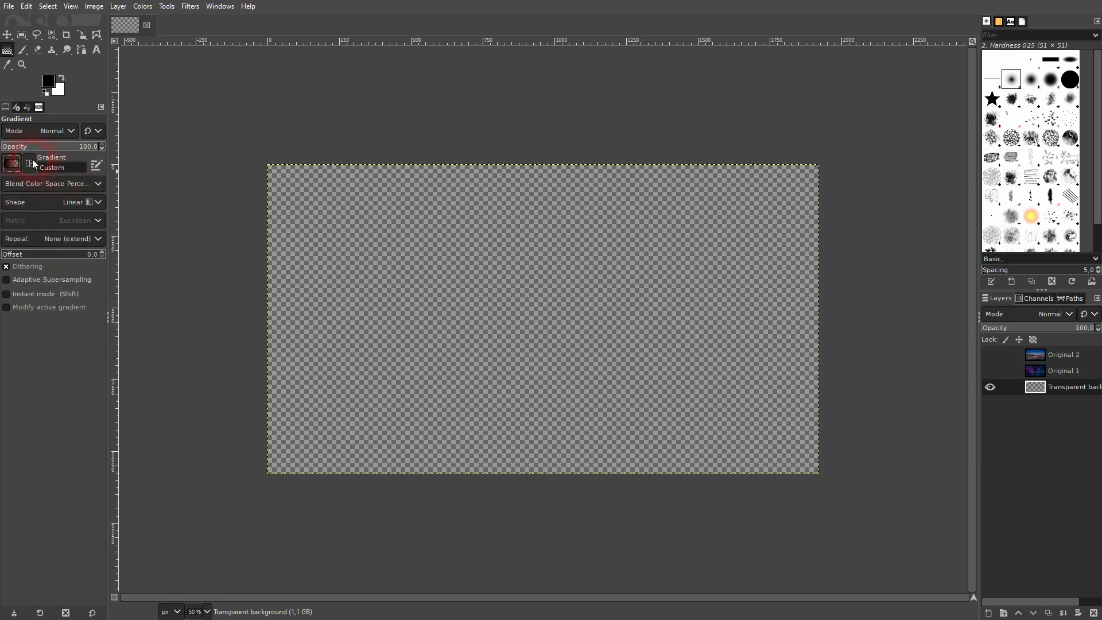
{"action": "left_click", "coordinate": [11, 164]}
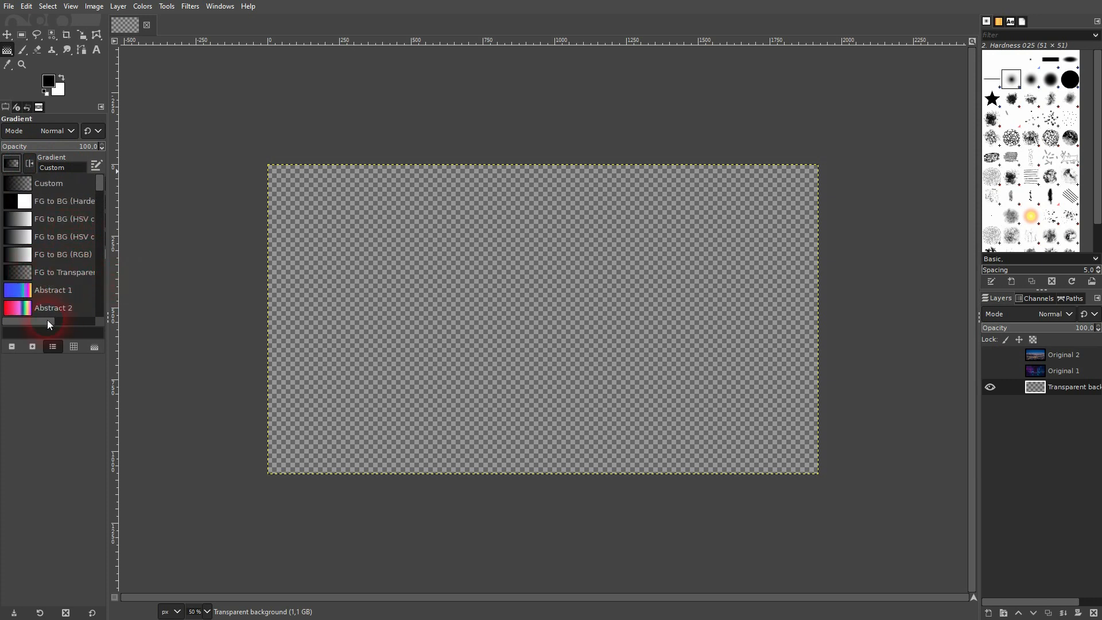
Drag a horizontal gradient ending transparent, trying white at the end before reverting
{"action": "left_click", "coordinate": [64, 272]}
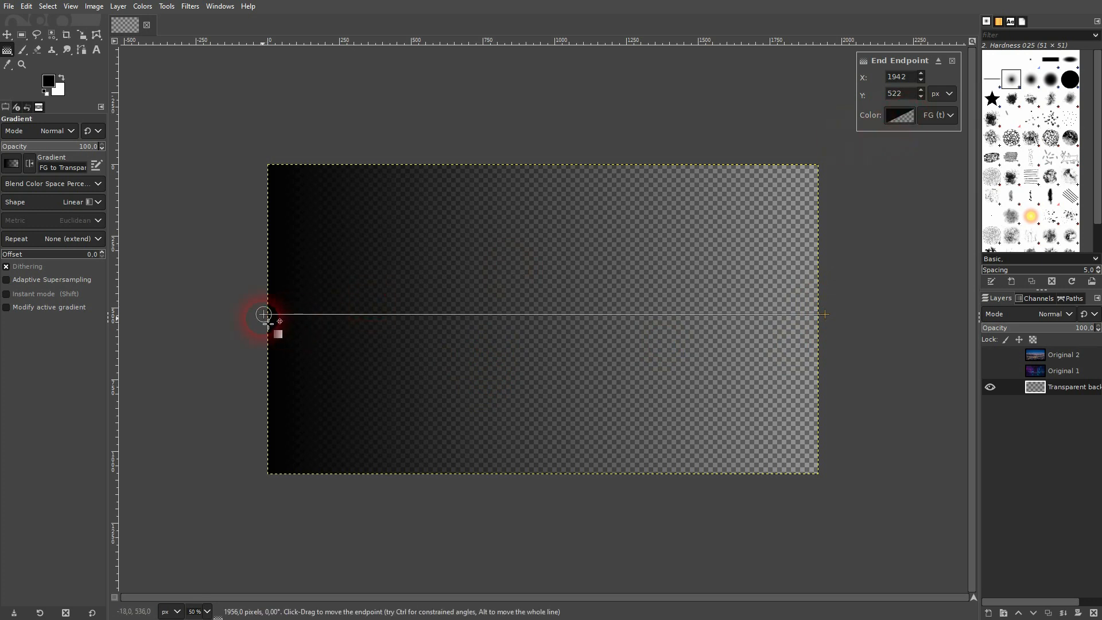
{"action": "left_click", "coordinate": [263, 314]}
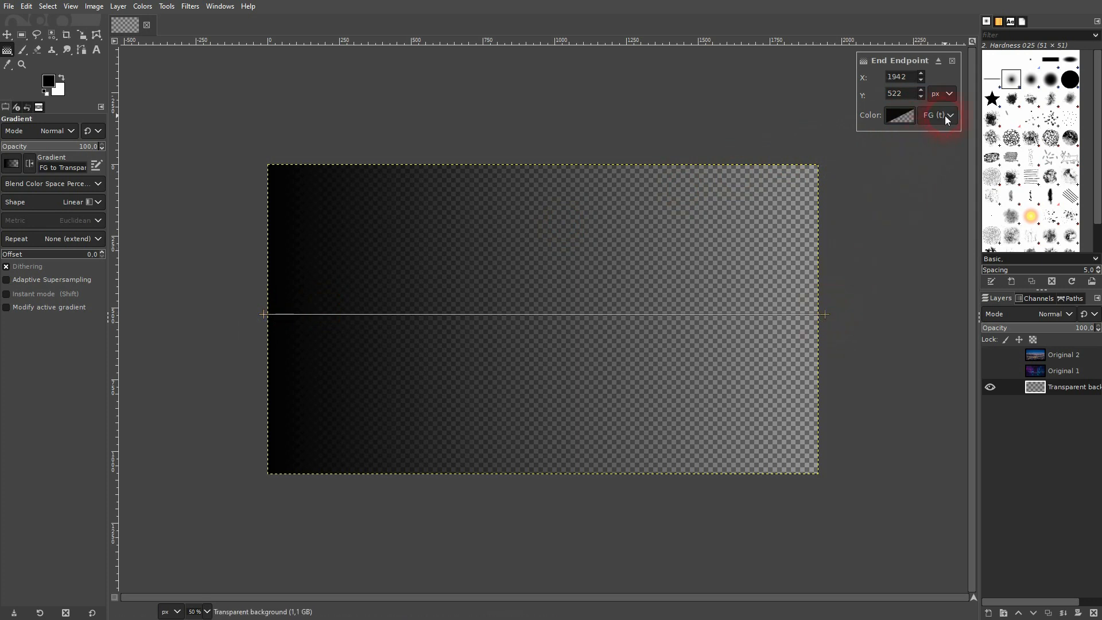
{"action": "left_click", "coordinate": [948, 115]}
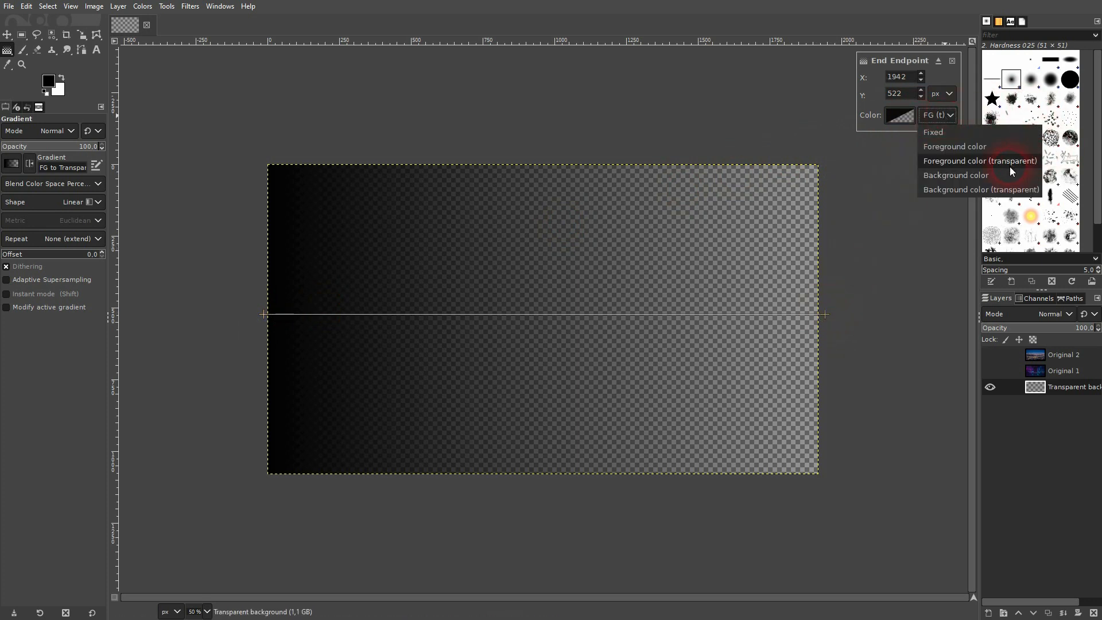
{"action": "mouse_move", "coordinate": [987, 175]}
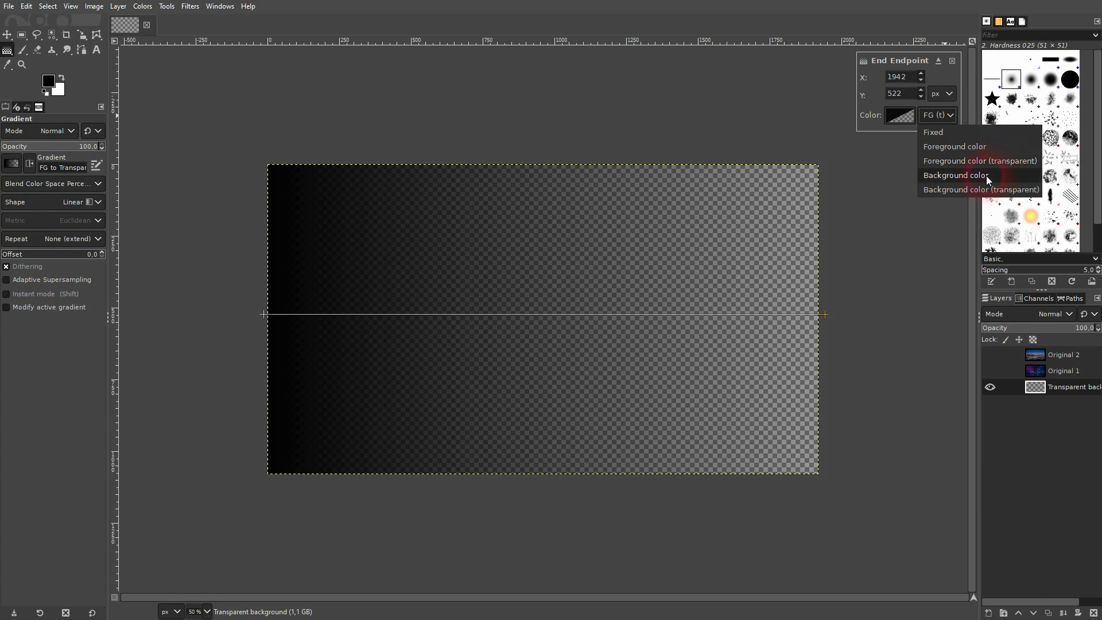
{"action": "left_click", "coordinate": [954, 175]}
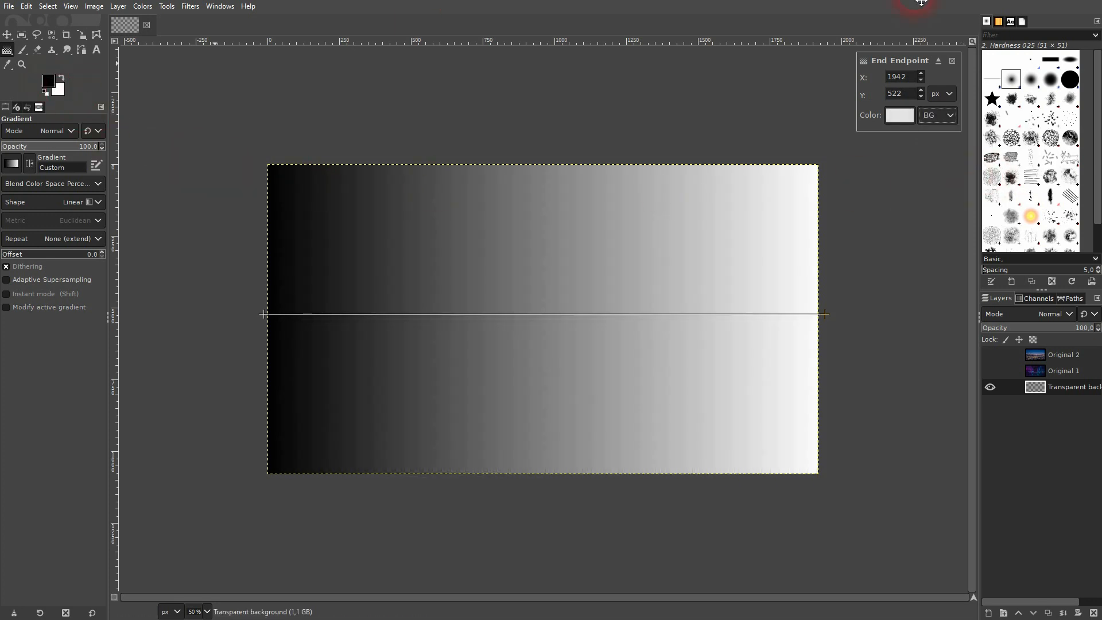
{"action": "left_click", "coordinate": [936, 115]}
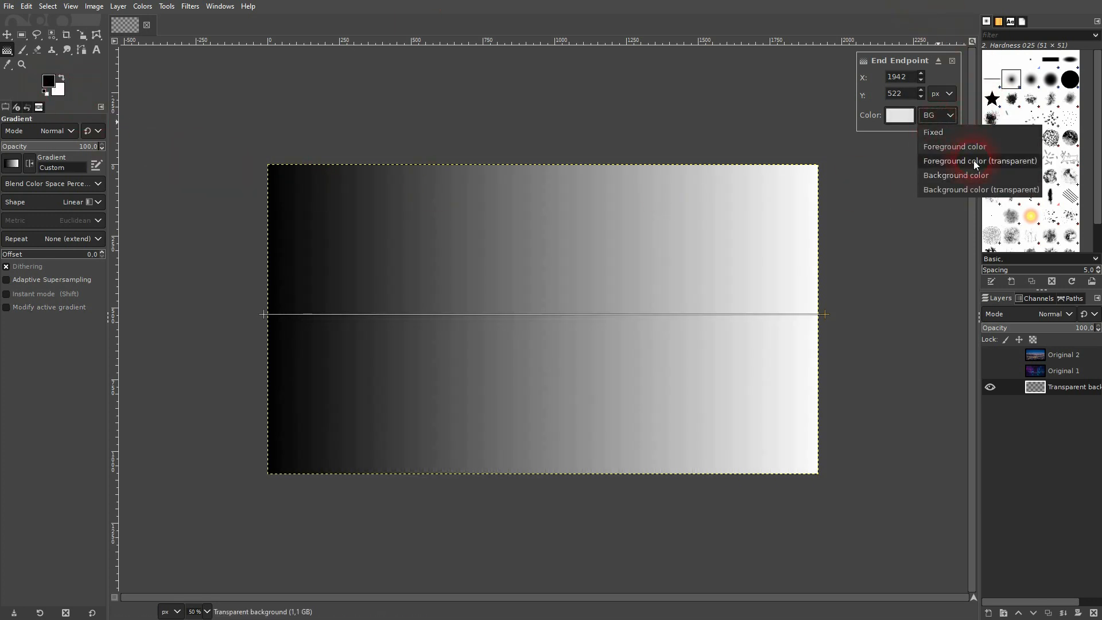
{"action": "left_click", "coordinate": [979, 160]}
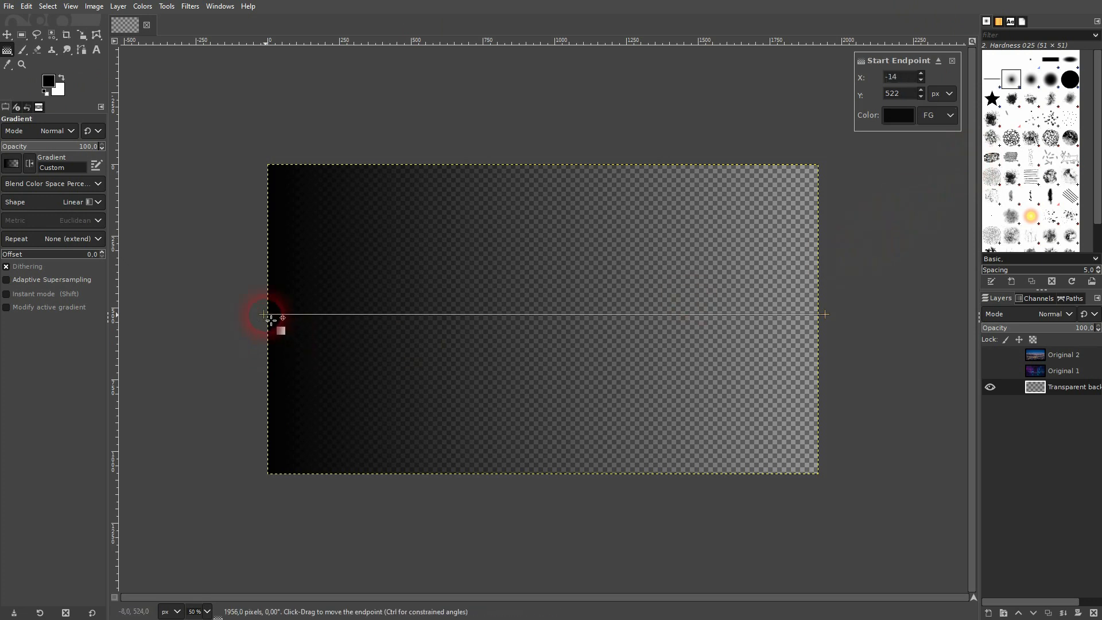
Recolour the gradient's start red, add a midpoint, and commit it to the layer
{"action": "left_click", "coordinate": [898, 115]}
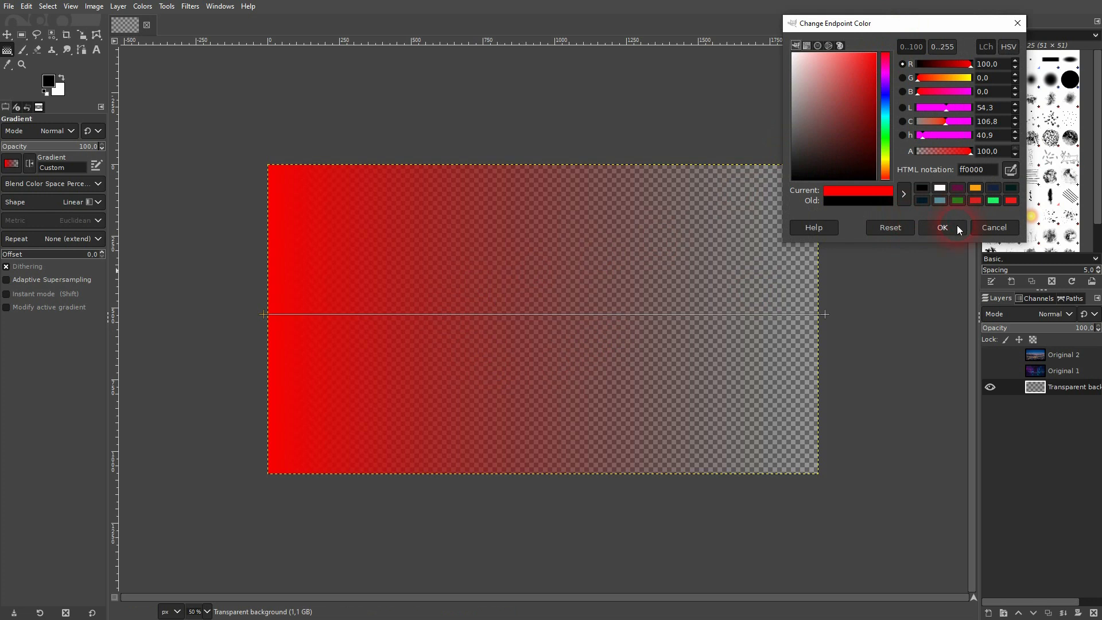
{"action": "left_click", "coordinate": [942, 228]}
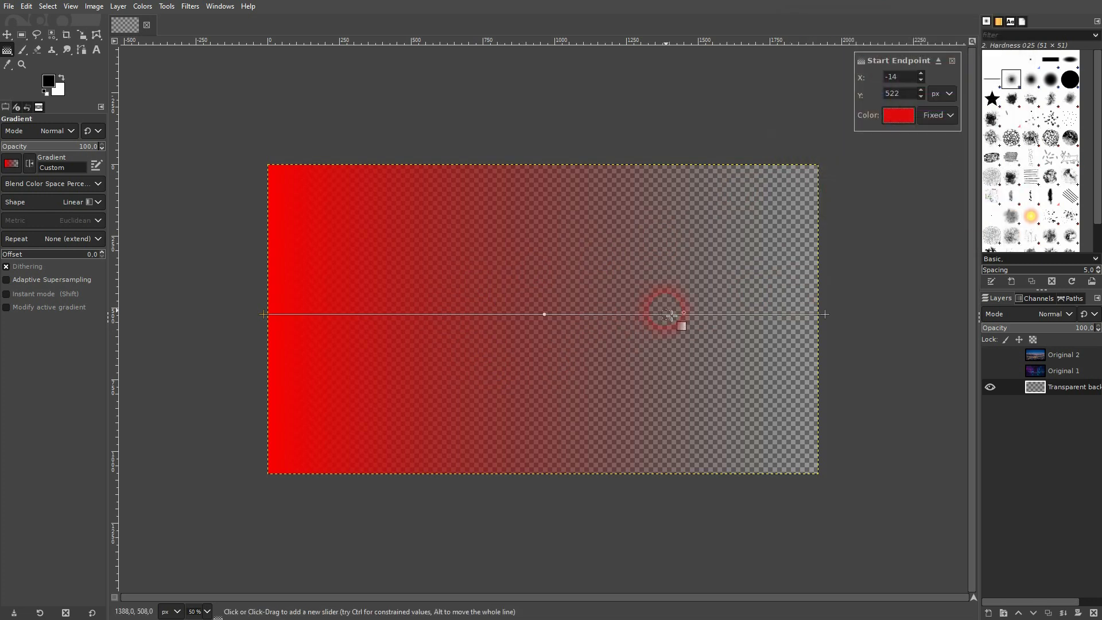
{"action": "left_click", "coordinate": [624, 314]}
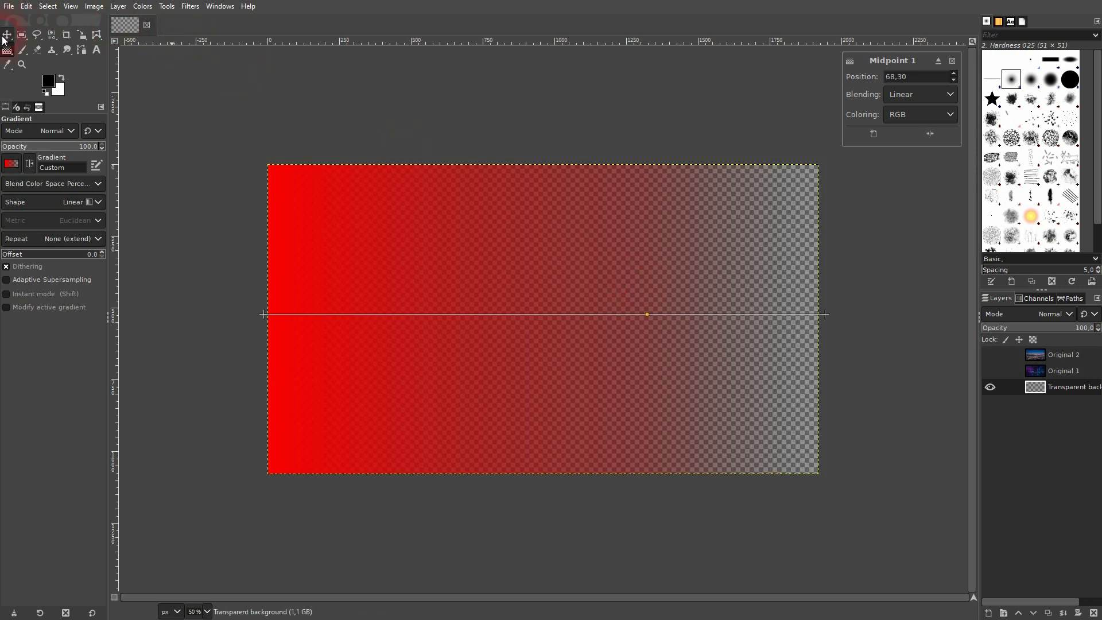
{"action": "left_click", "coordinate": [7, 35]}
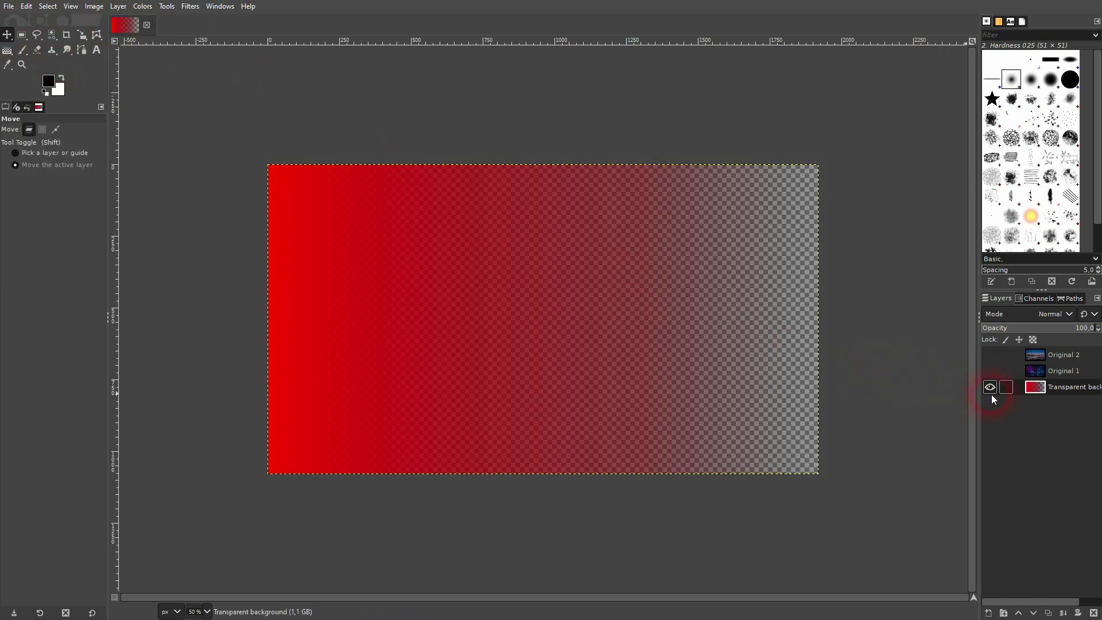
Show Original 1 and Original 2, then add a white, fully opaque mask to Original 2
{"action": "left_click", "coordinate": [990, 355]}
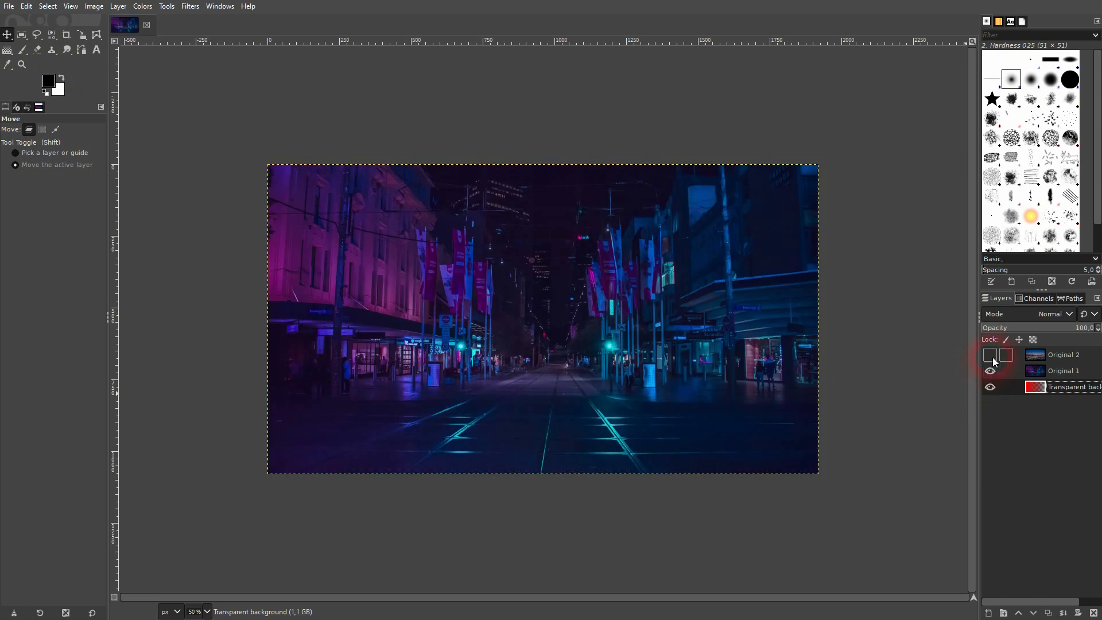
{"action": "left_click", "coordinate": [990, 354]}
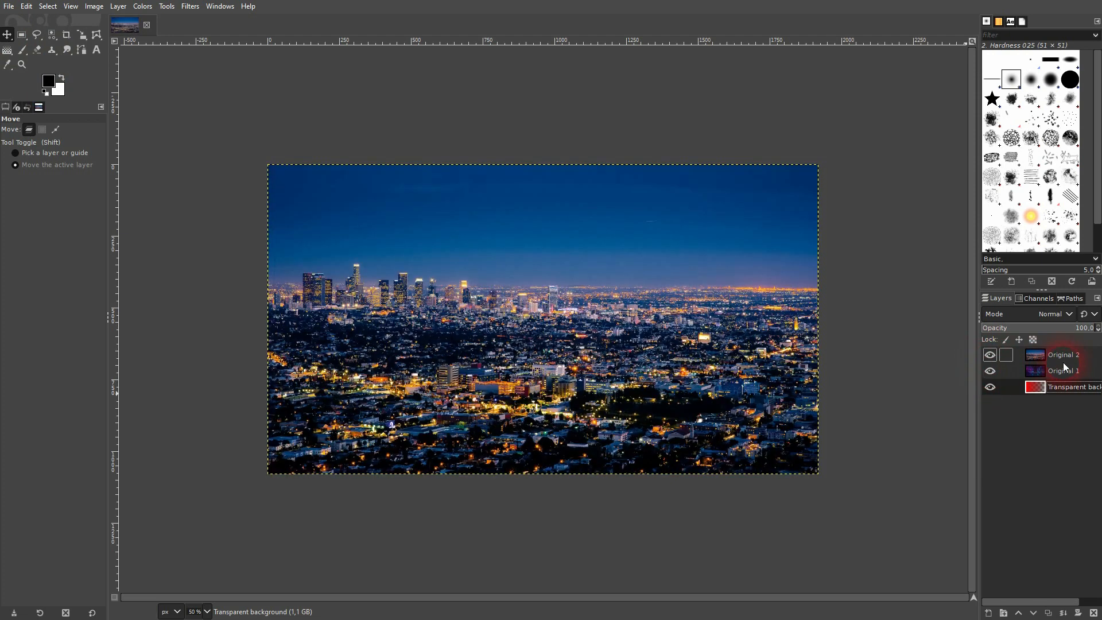
{"action": "left_click", "coordinate": [1074, 386]}
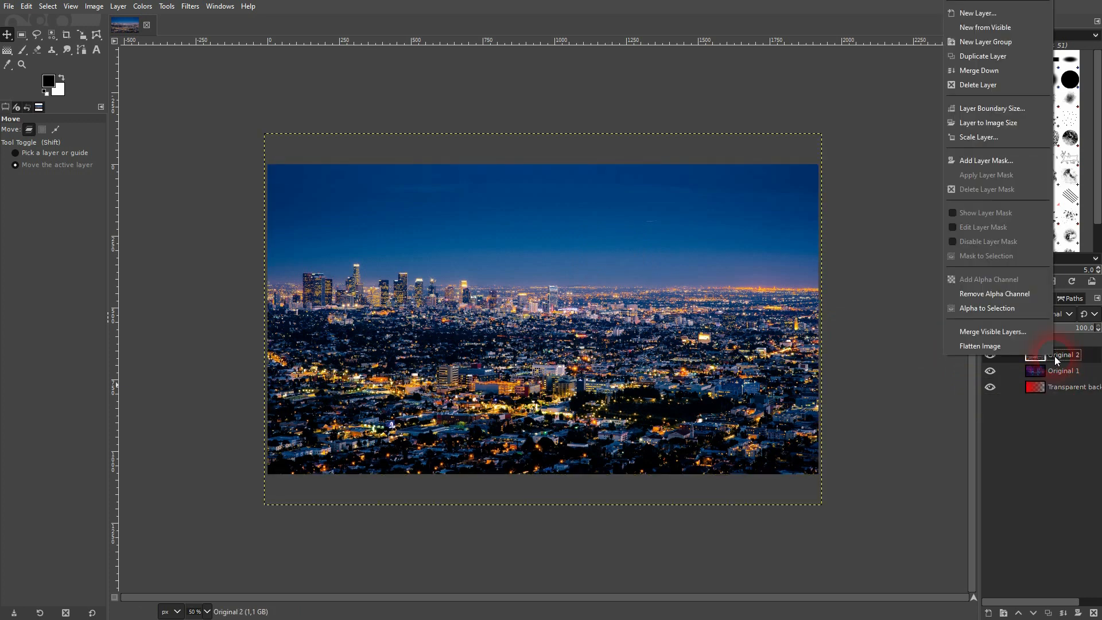
{"action": "left_click", "coordinate": [986, 160]}
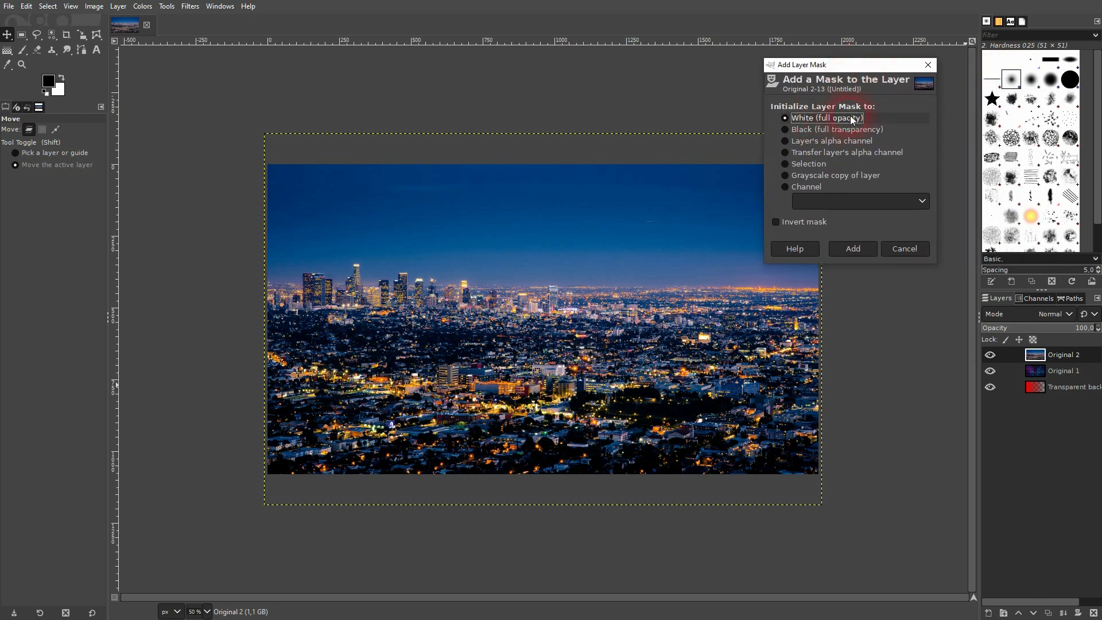
{"action": "left_click", "coordinate": [851, 248]}
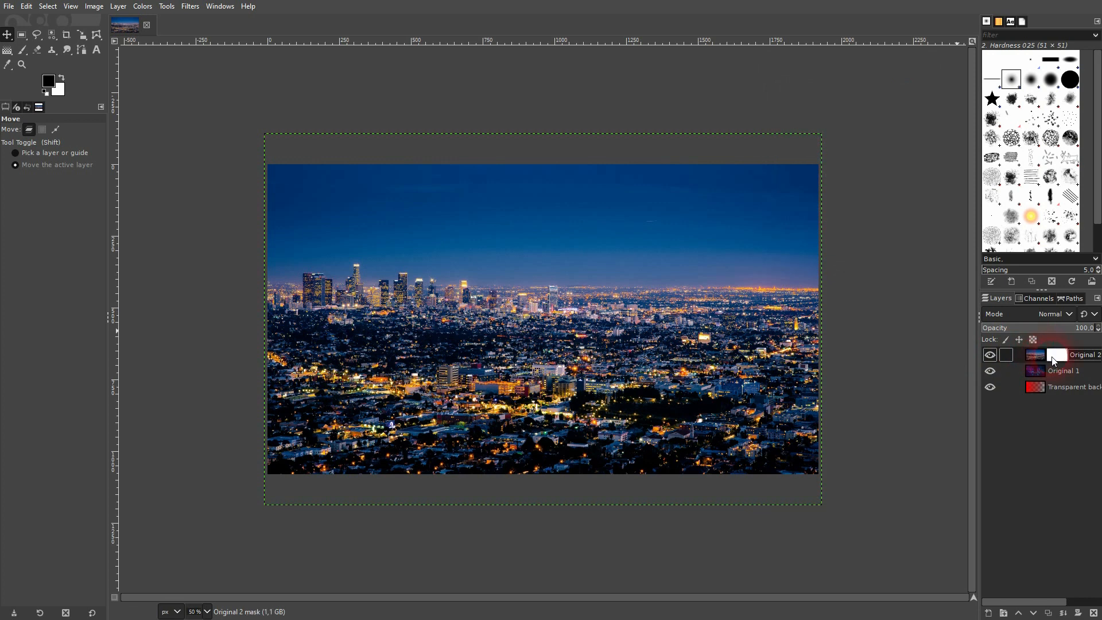
Target Original 2's mask and set up the Gradient tool with black and white colours
{"action": "left_click", "coordinate": [1034, 354]}
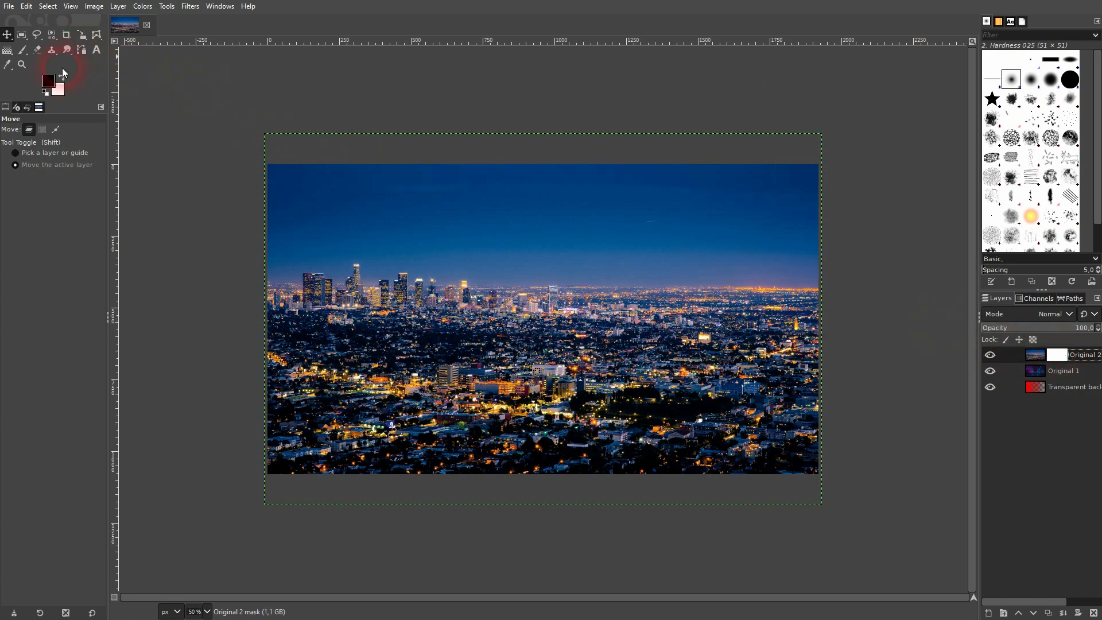
{"action": "left_click", "coordinate": [7, 50]}
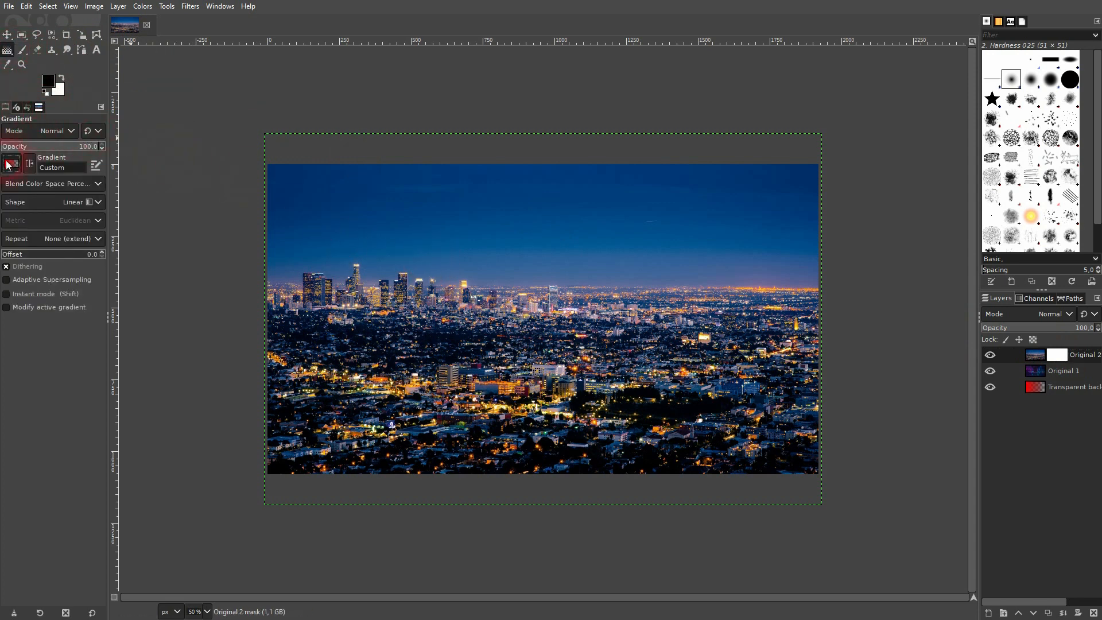
{"action": "left_click", "coordinate": [12, 163]}
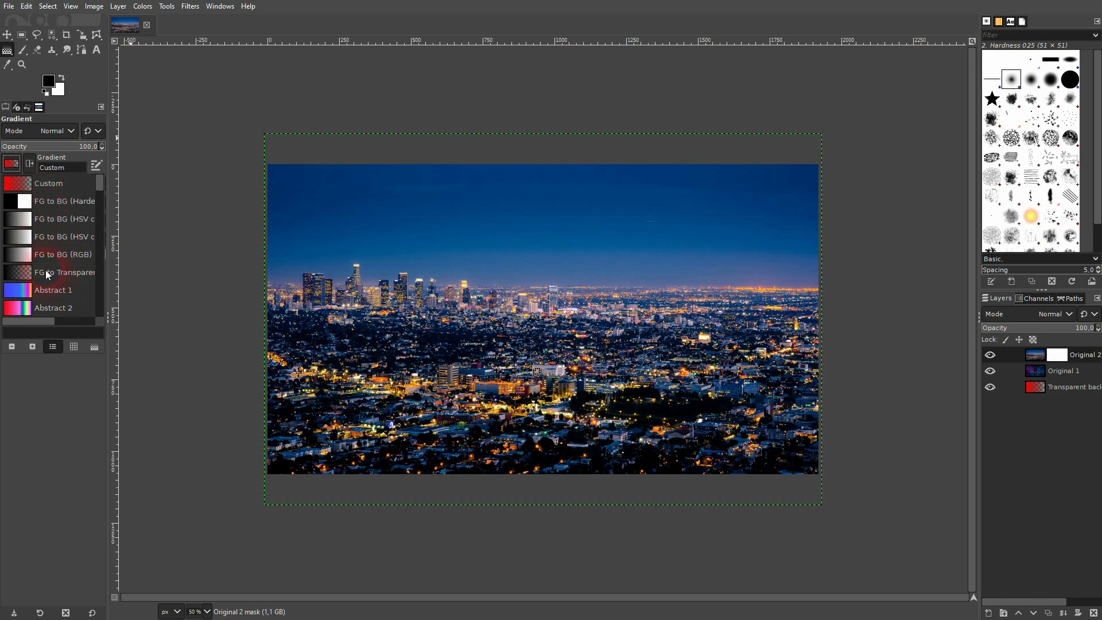
{"action": "mouse_move", "coordinate": [55, 274]}
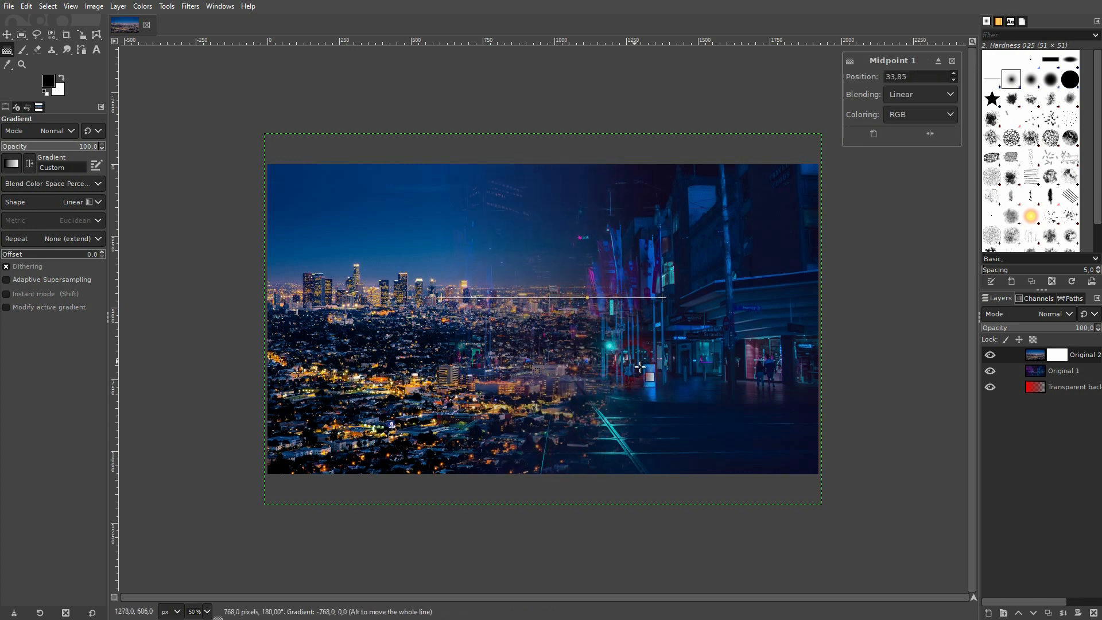
Apply a vertical top-to-bottom gradient to the skyline photo's mask
{"action": "left_click", "coordinate": [949, 113]}
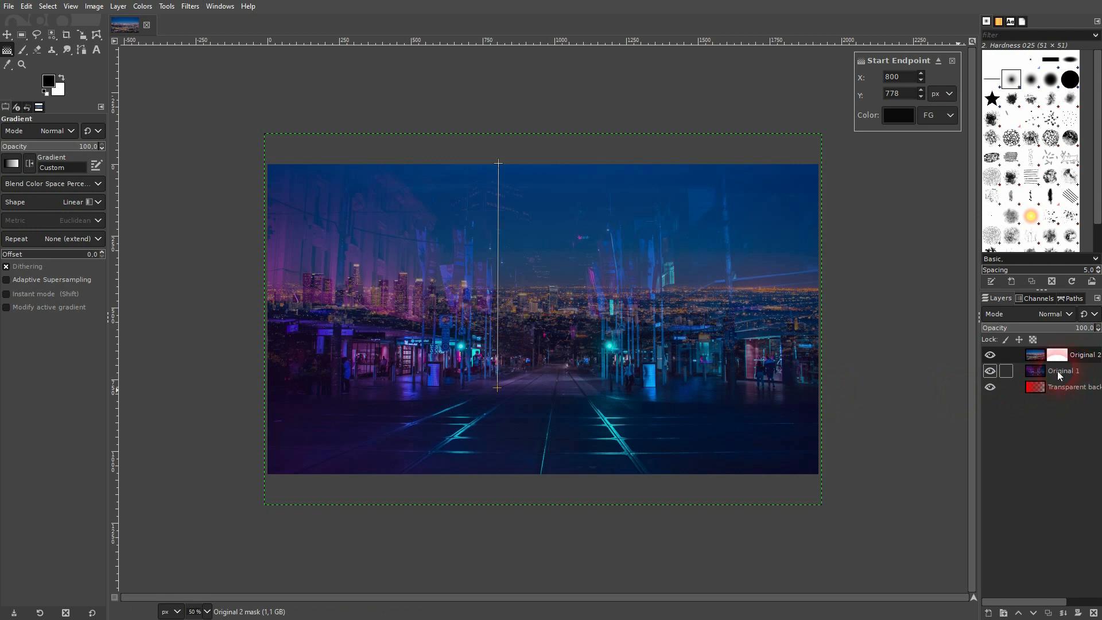
{"action": "left_click", "coordinate": [7, 35]}
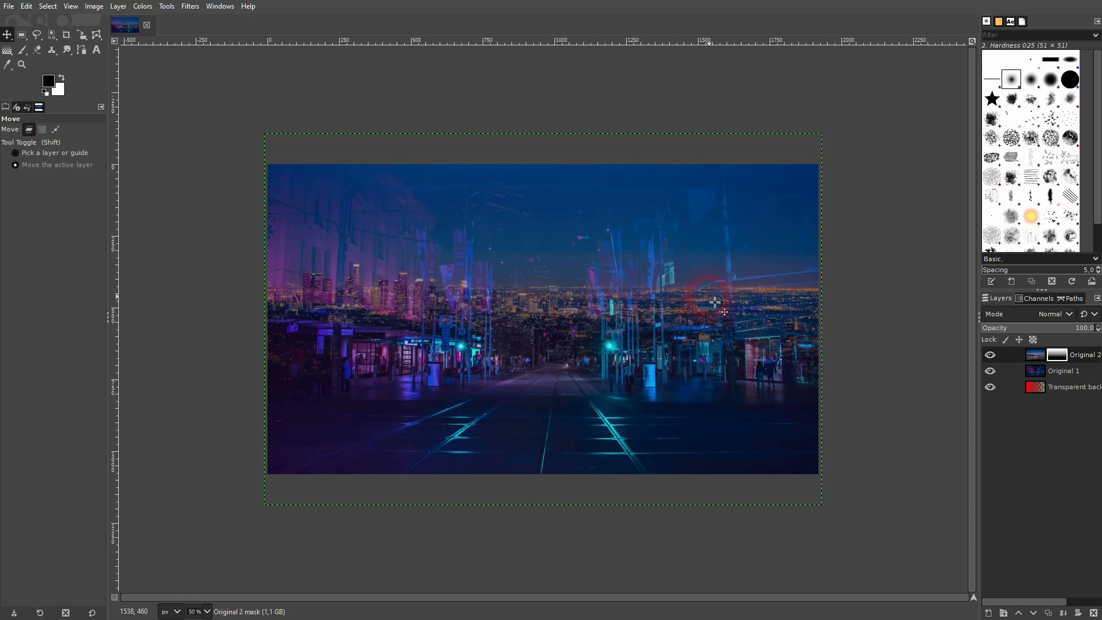
{"action": "mouse_move", "coordinate": [919, 355]}
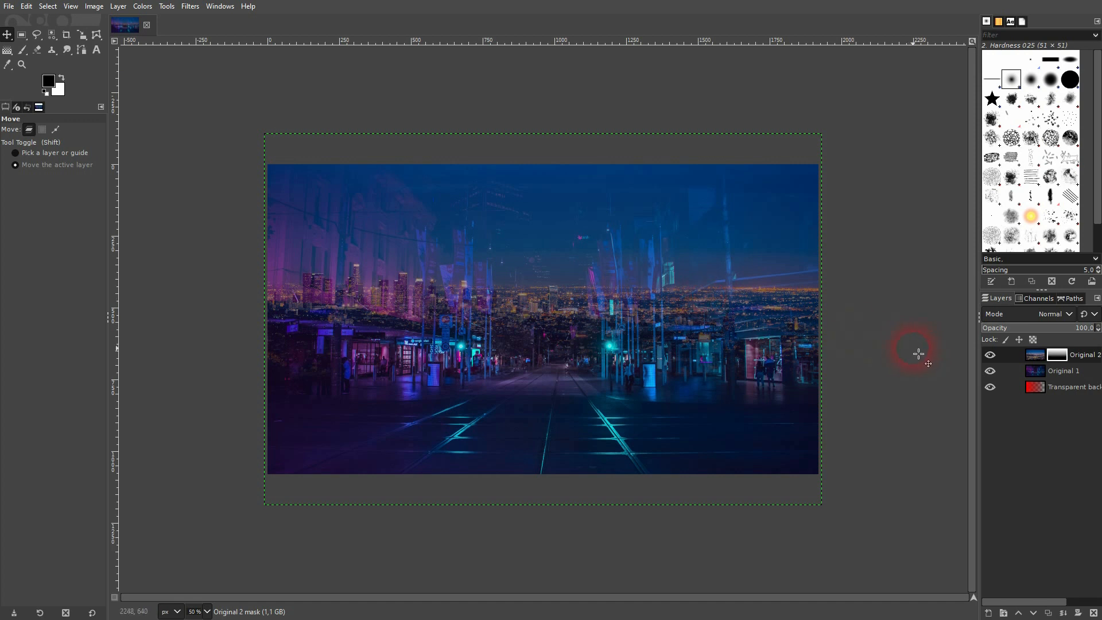